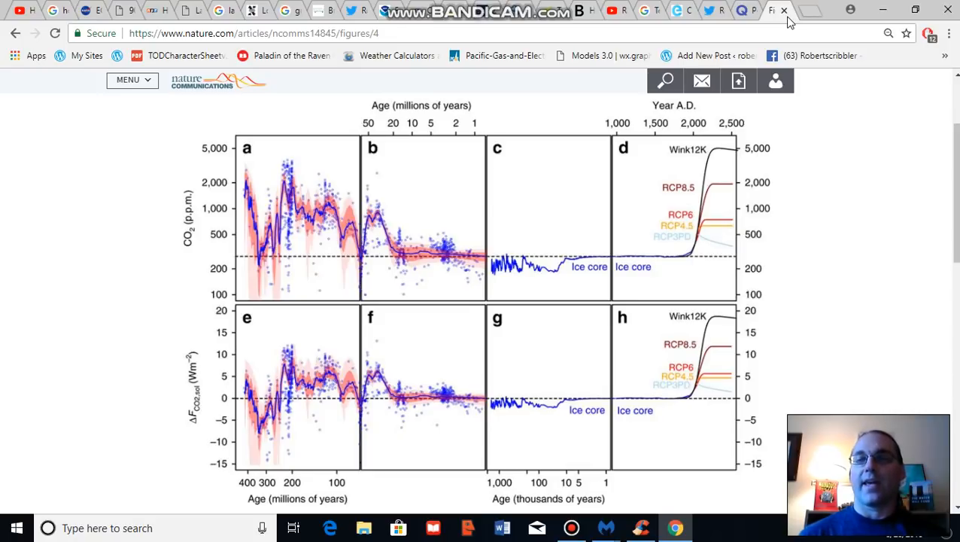
pyautogui.moveTo(818, 297)
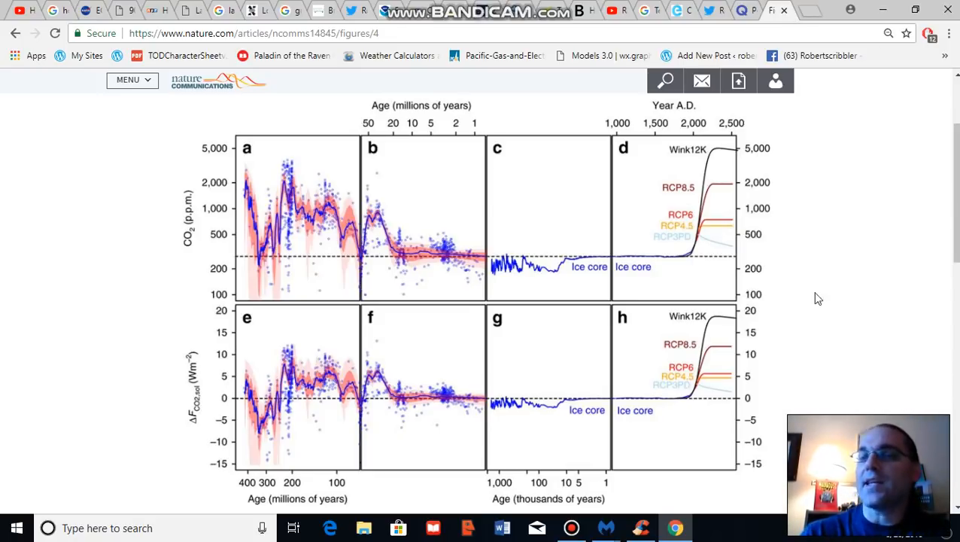
pyautogui.moveTo(726, 252)
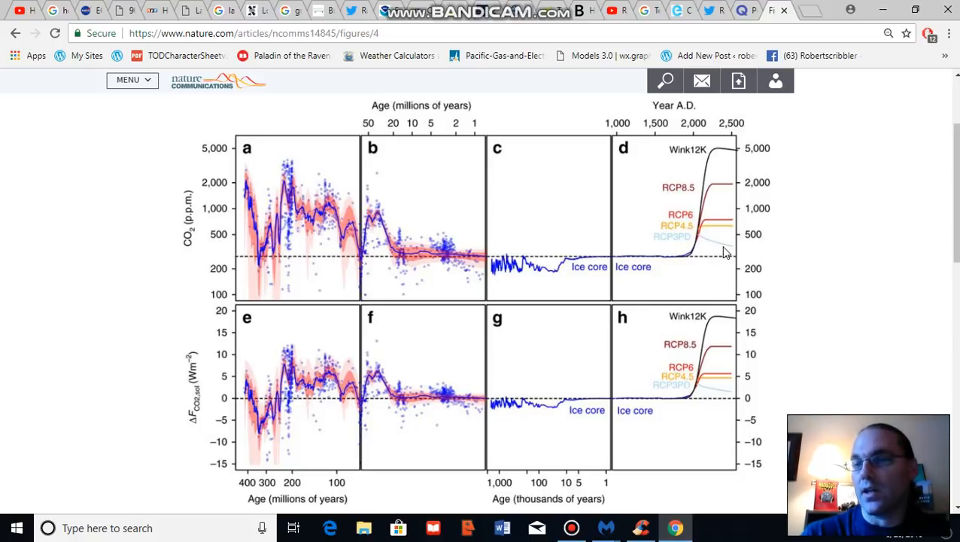
pyautogui.moveTo(707, 254)
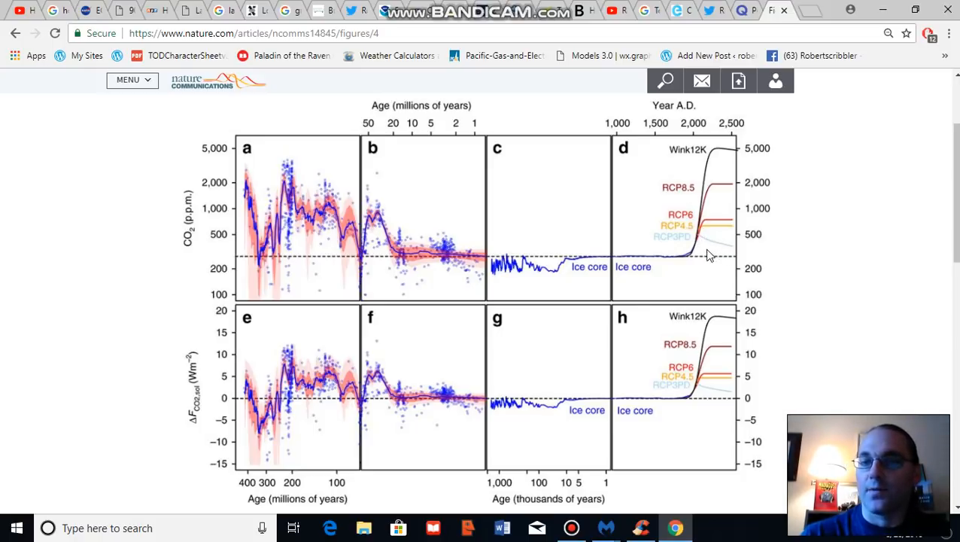
pyautogui.moveTo(690, 258)
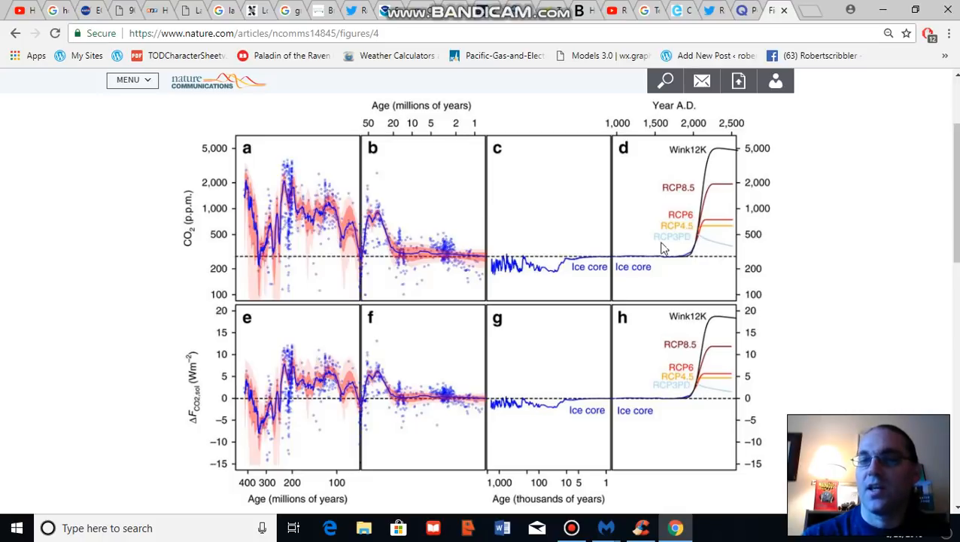
pyautogui.moveTo(727, 252)
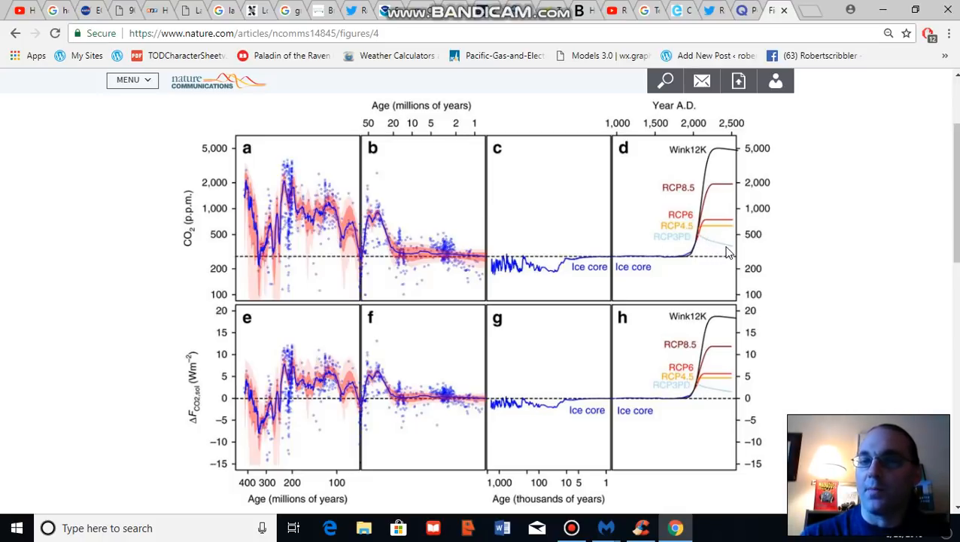
pyautogui.moveTo(734, 253)
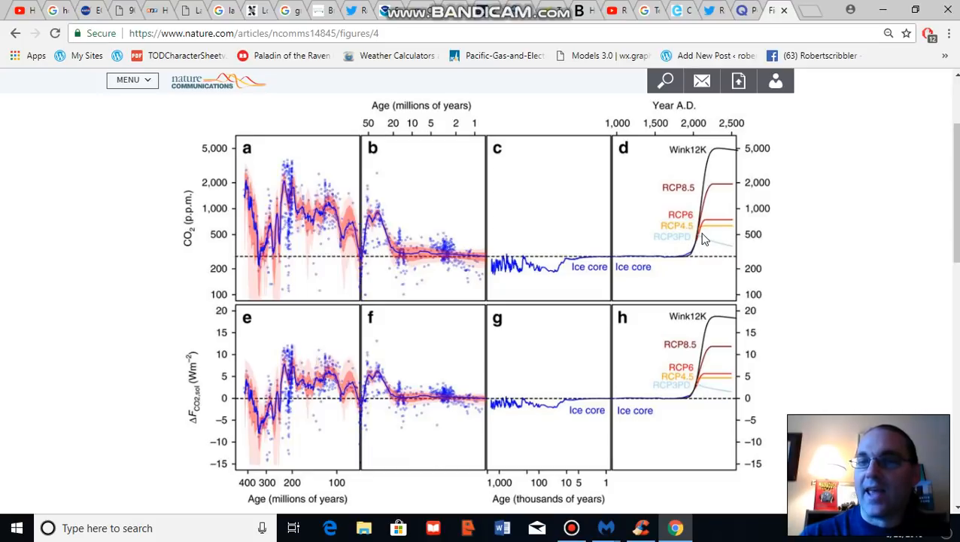
pyautogui.moveTo(731, 251)
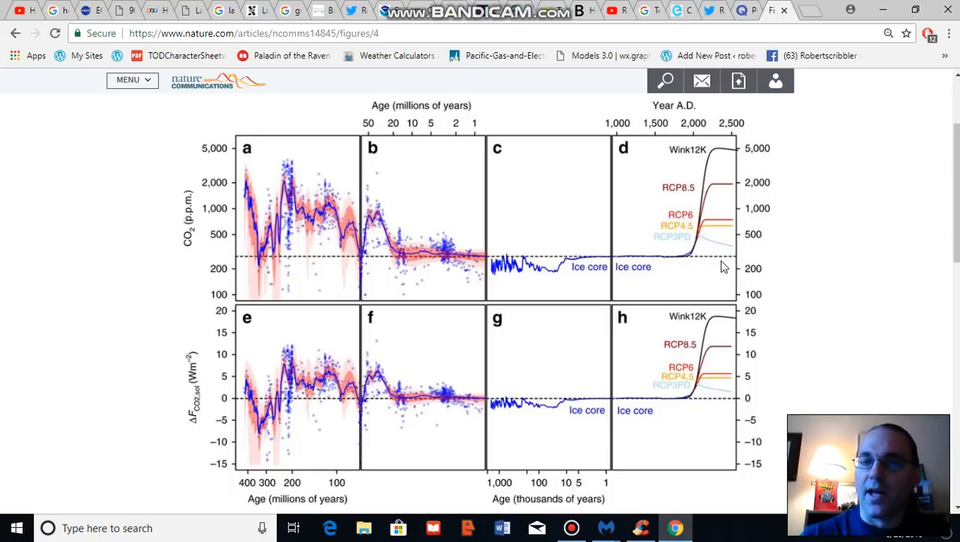
pyautogui.moveTo(756, 263)
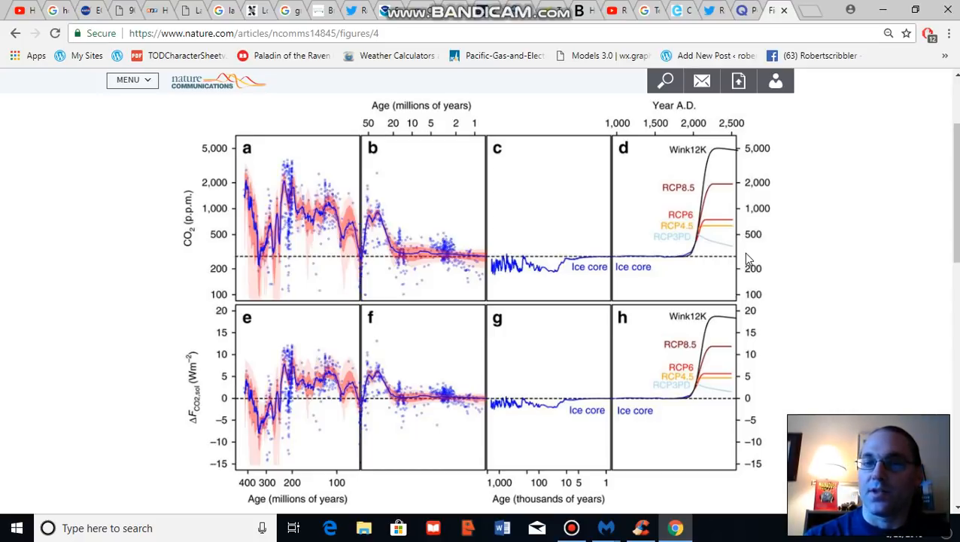
pyautogui.moveTo(674, 246)
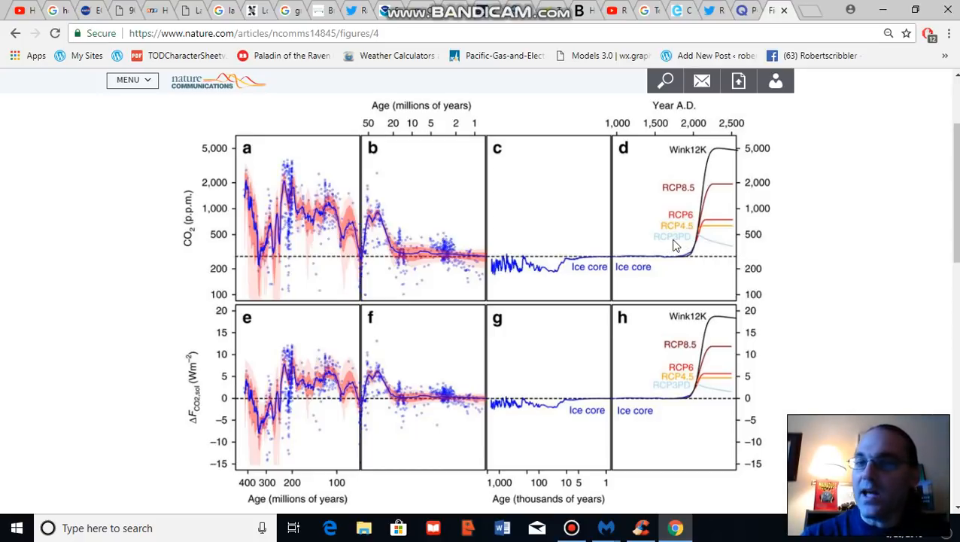
pyautogui.moveTo(666, 249)
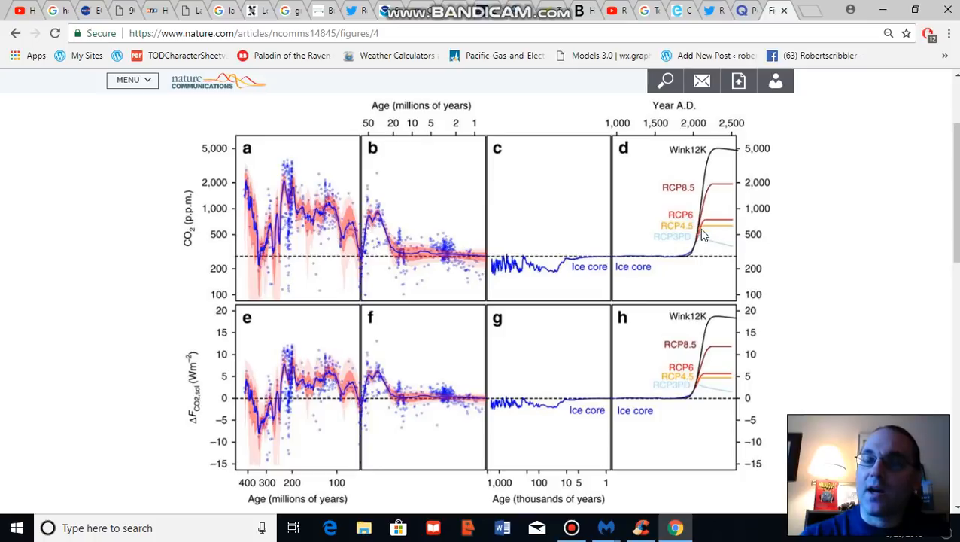
pyautogui.moveTo(727, 236)
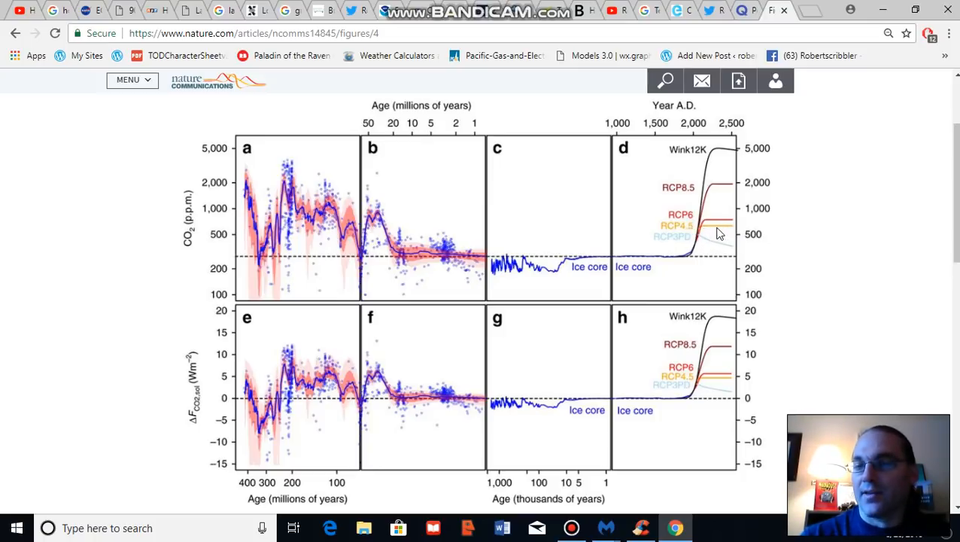
pyautogui.moveTo(726, 238)
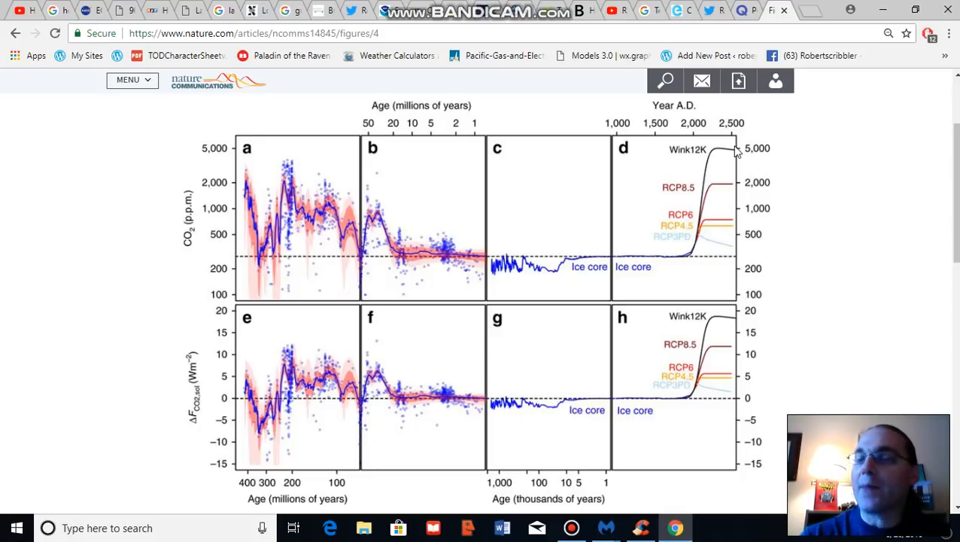
pyautogui.moveTo(748, 162)
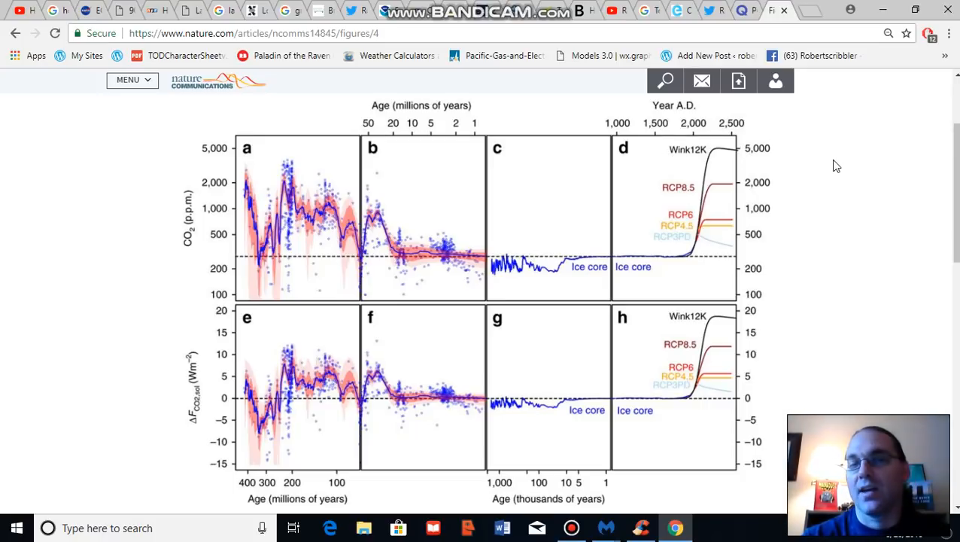
pyautogui.moveTo(858, 212)
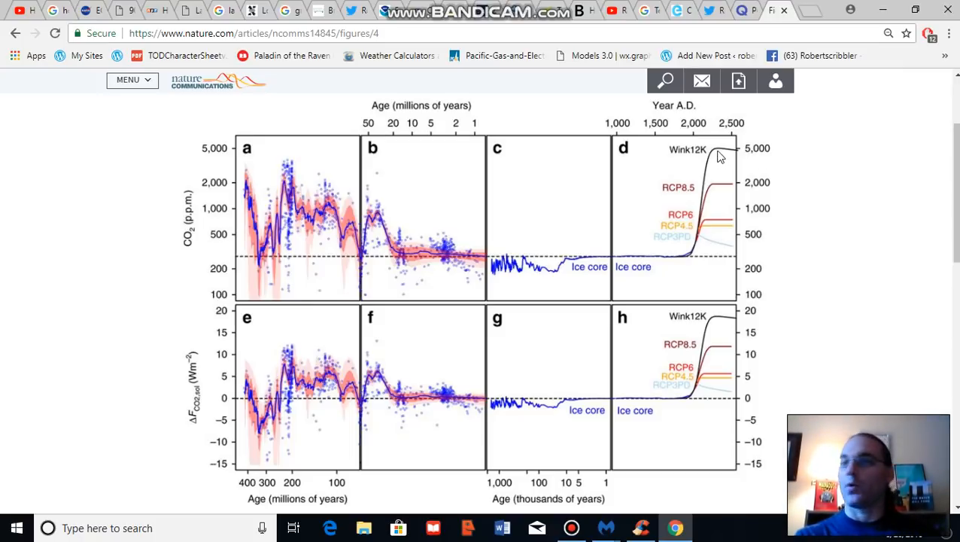
pyautogui.moveTo(264, 167)
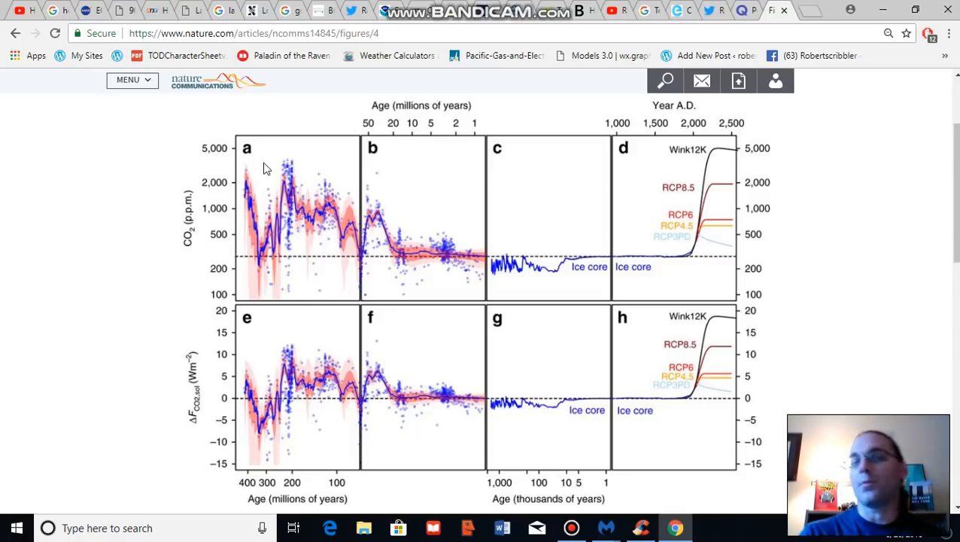
pyautogui.moveTo(294, 161)
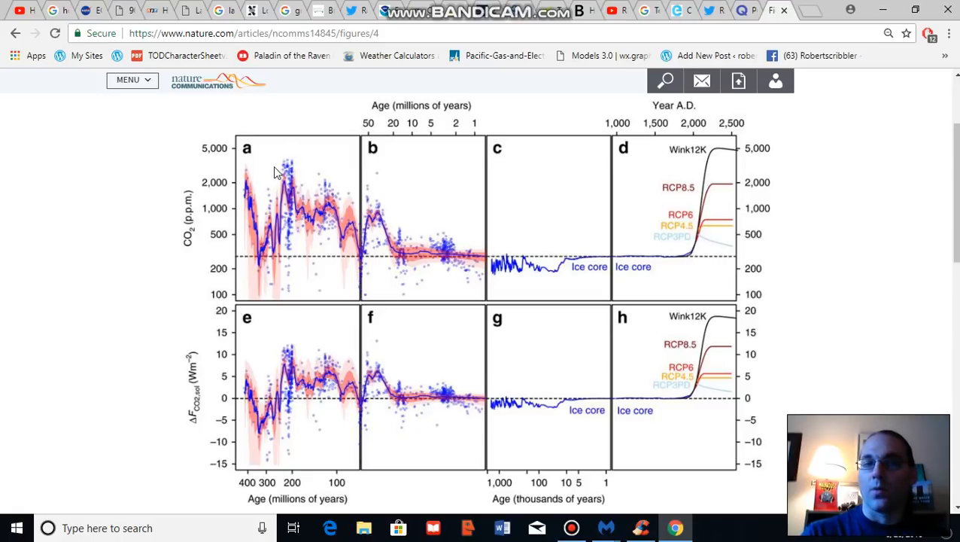
pyautogui.moveTo(282, 167)
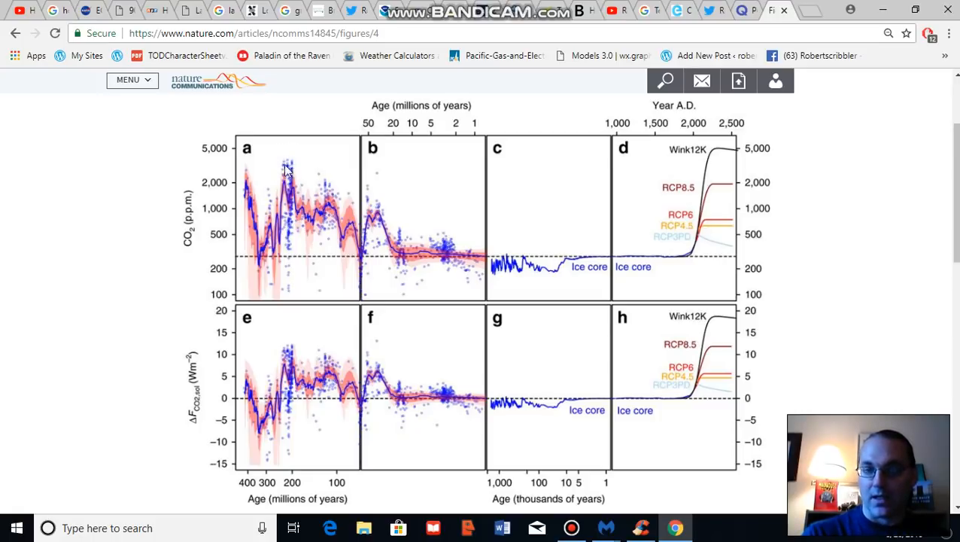
pyautogui.moveTo(229, 442)
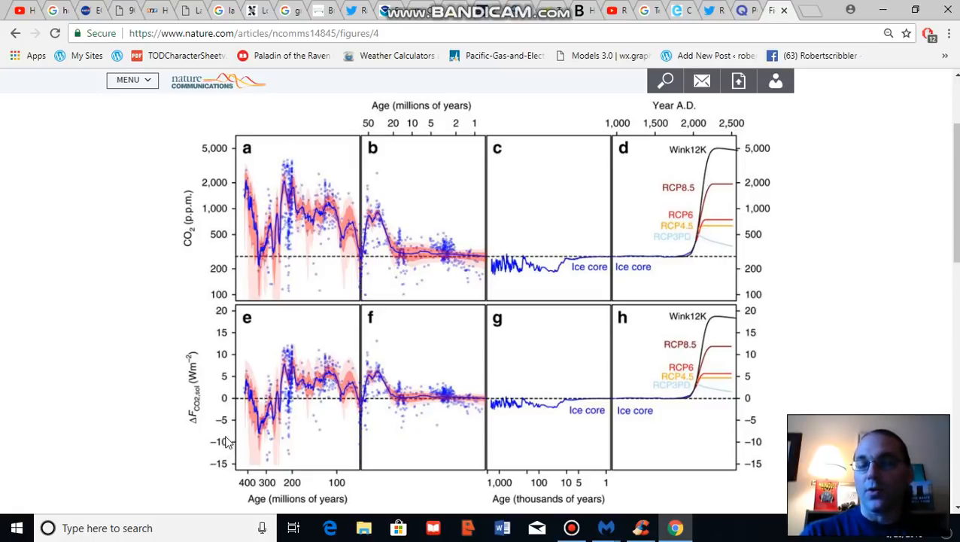
pyautogui.moveTo(420, 412)
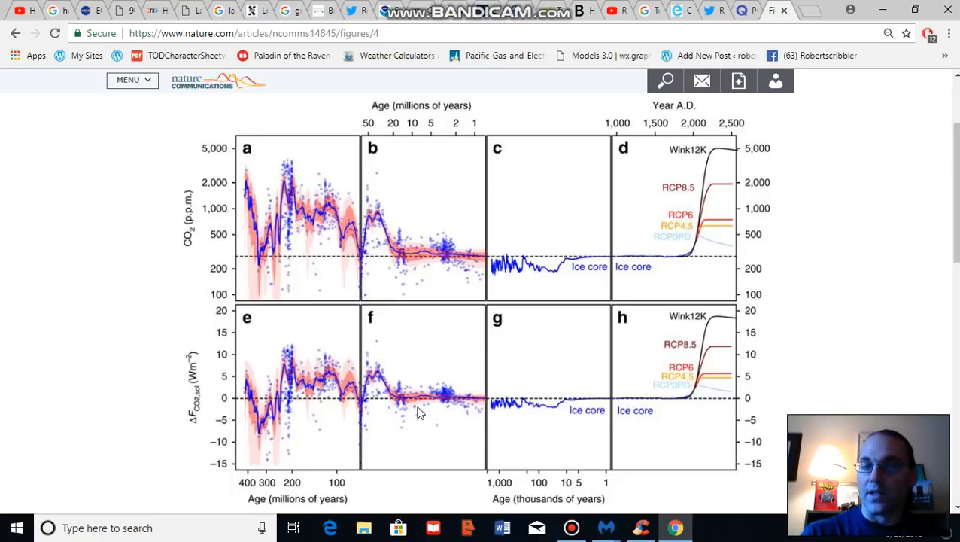
pyautogui.moveTo(797, 389)
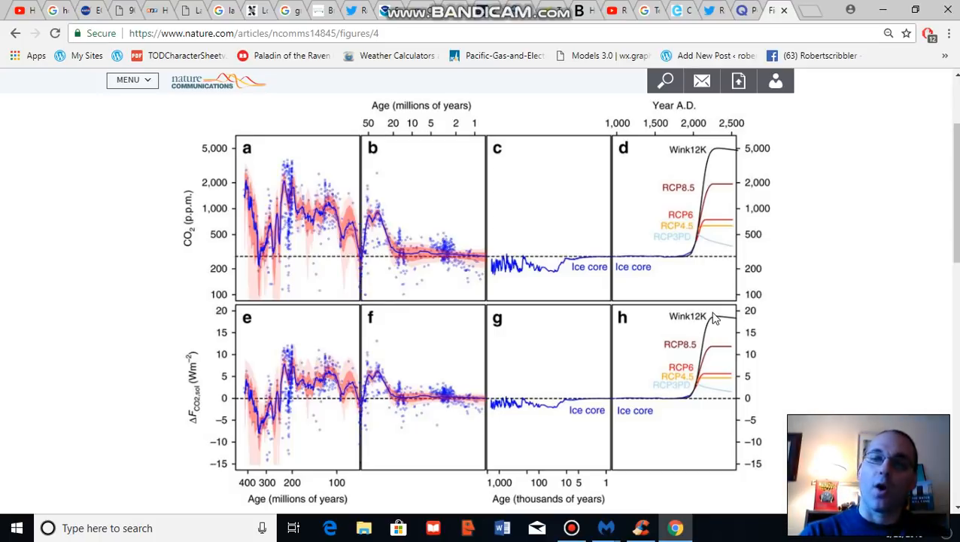
pyautogui.moveTo(350, 336)
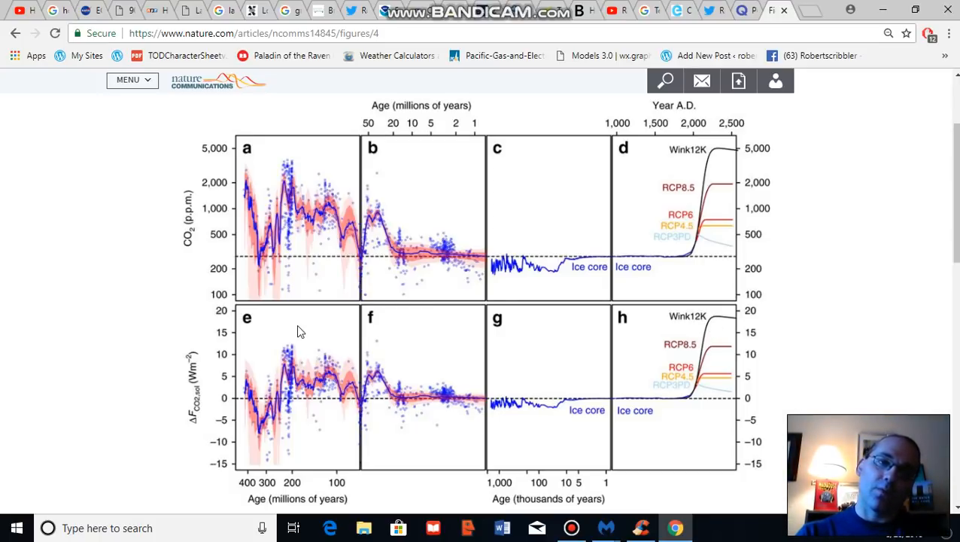
pyautogui.moveTo(285, 330)
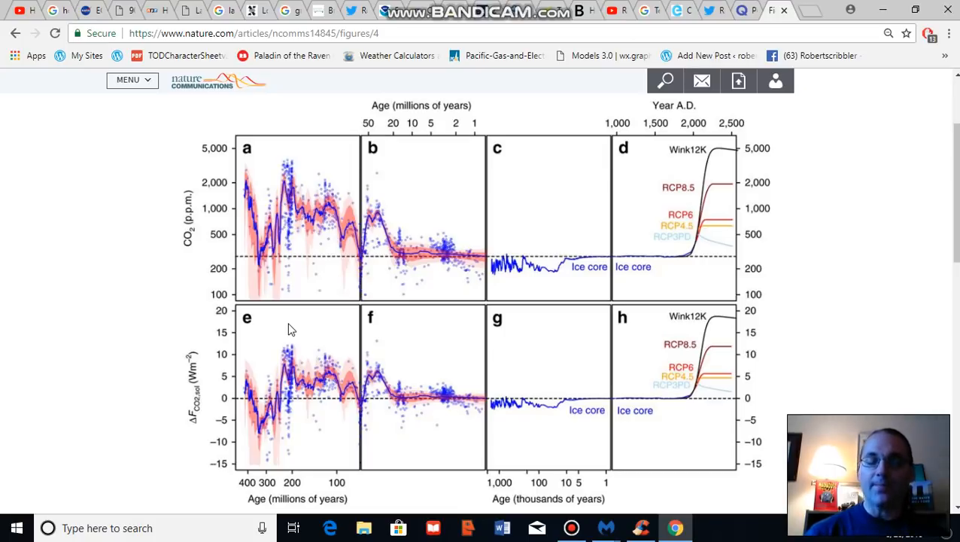
pyautogui.moveTo(263, 435)
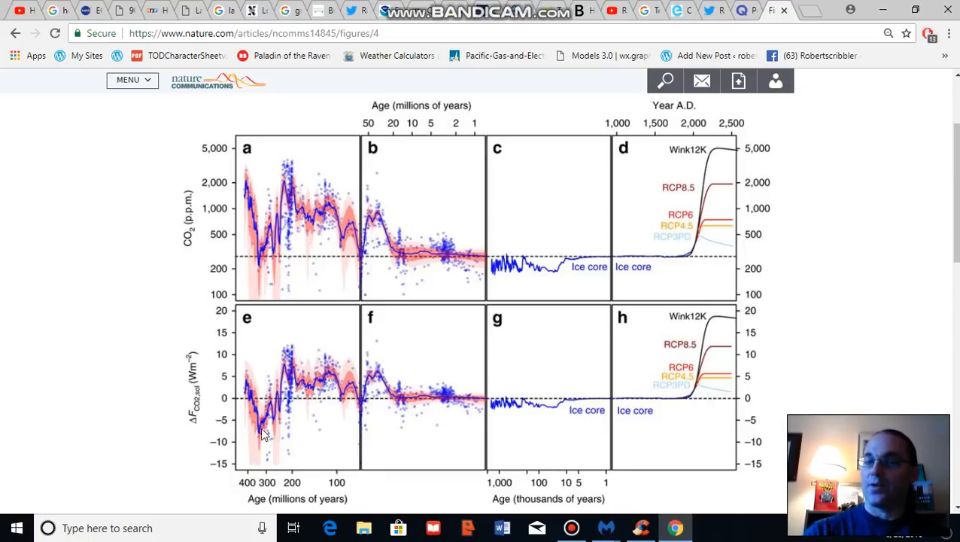